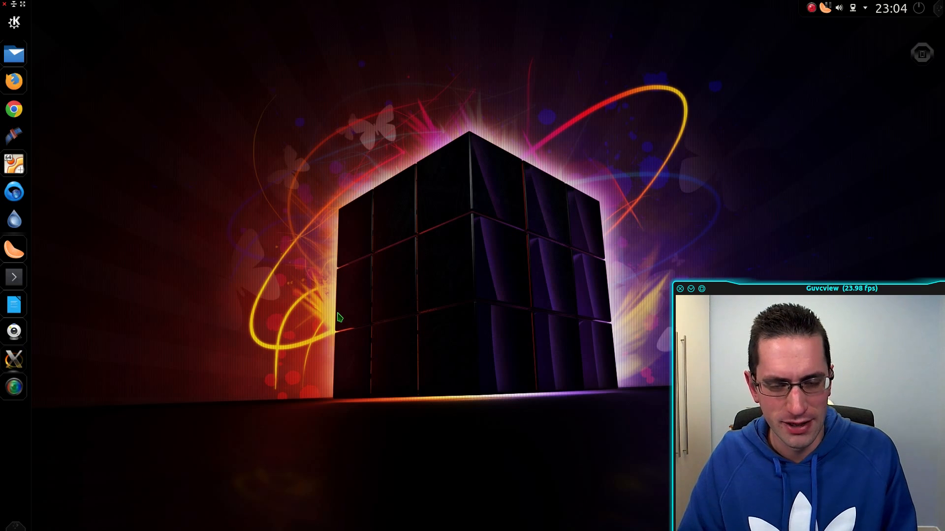
mouse_move(375, 313)
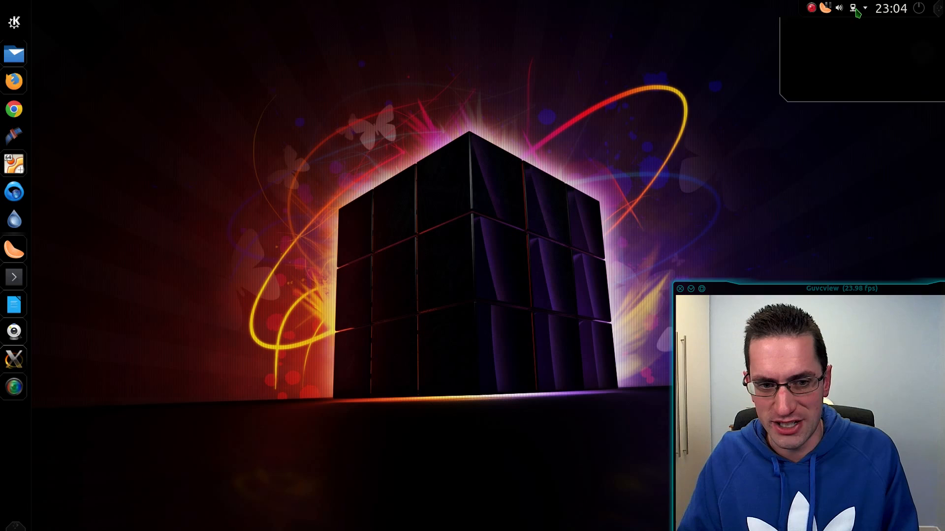
- Run 'which dhcpcd' in the 192.168.62.247 server session; no path is printed
click(853, 8)
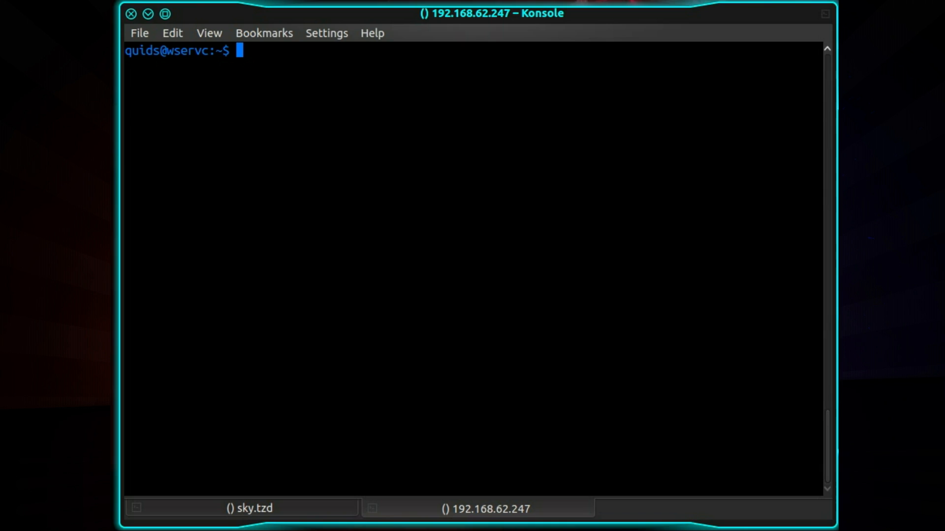
text(which)
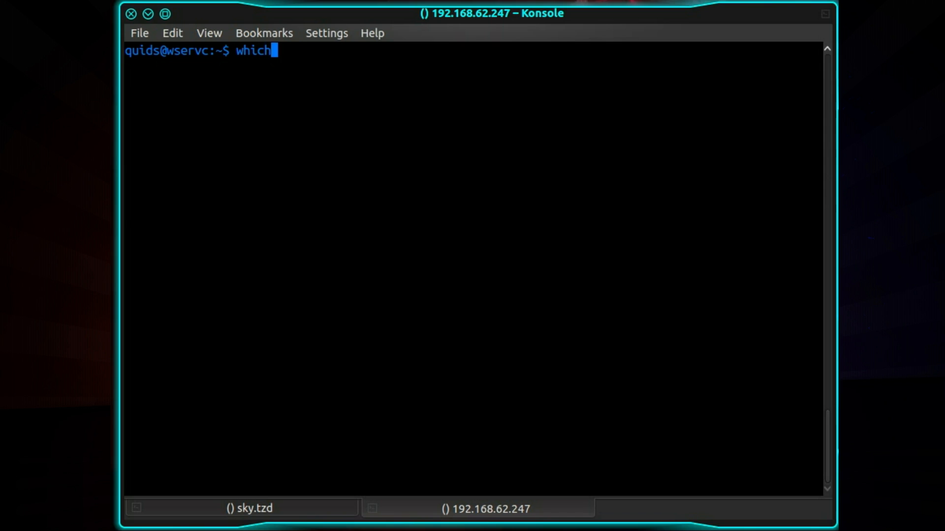
text(dh)
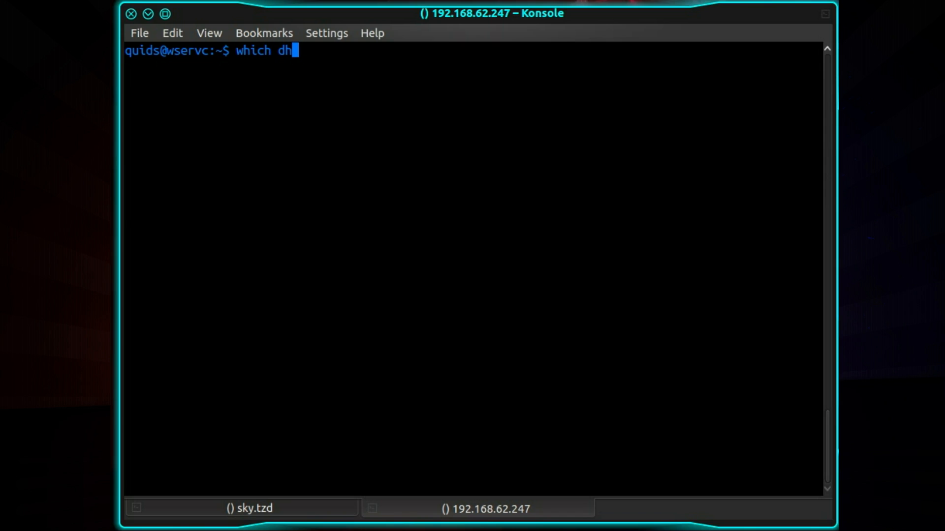
text(pcd)
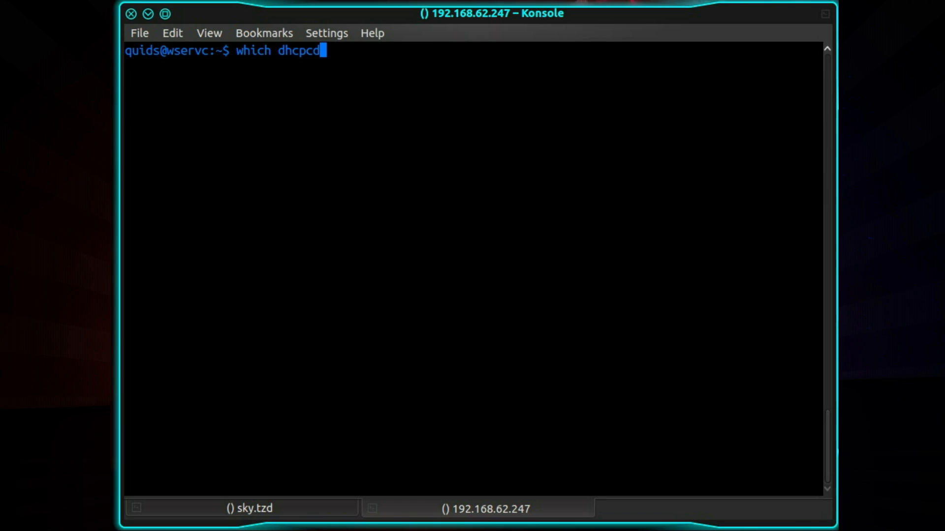
key(Return)
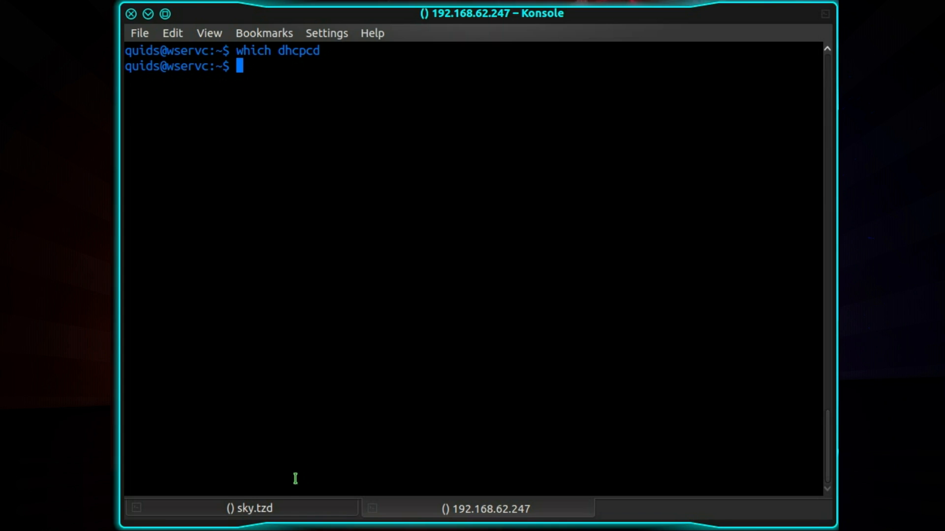
- Find dhcpcd at /sbin/dhcpcd on sky.tzd, then return to the 192.168.62.247 session
click(248, 508)
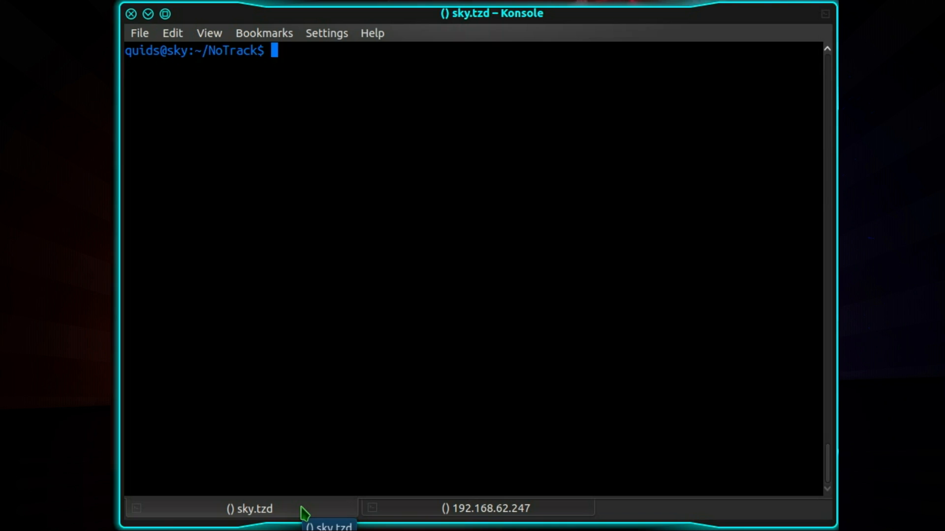
text(which dhcpcd)
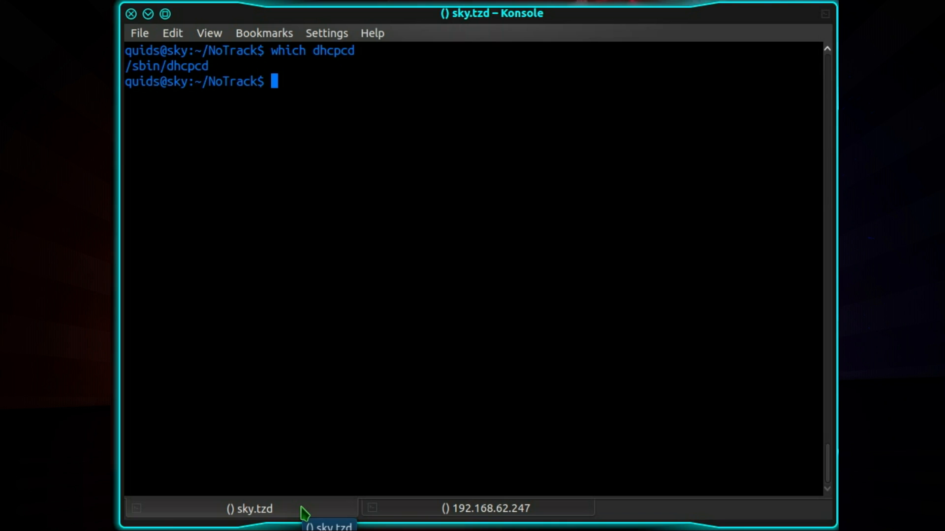
mouse_move(214, 23)
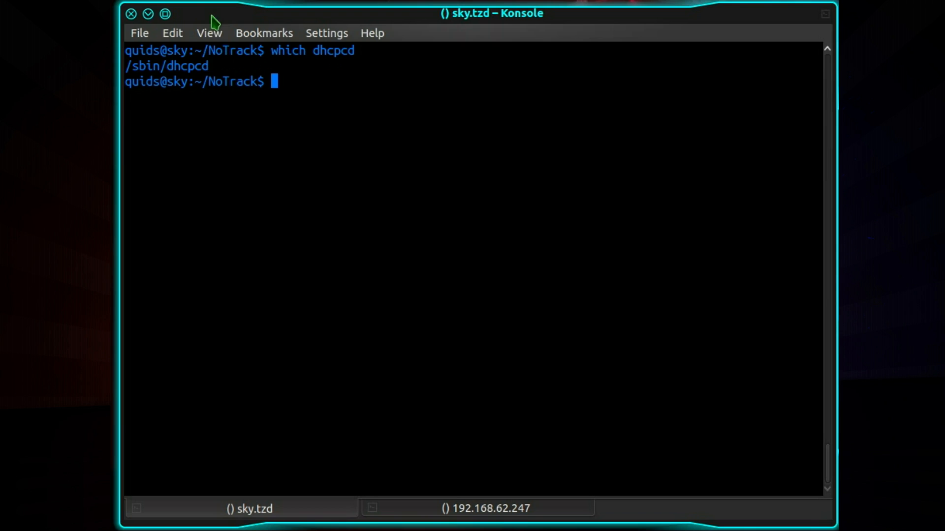
mouse_move(279, 419)
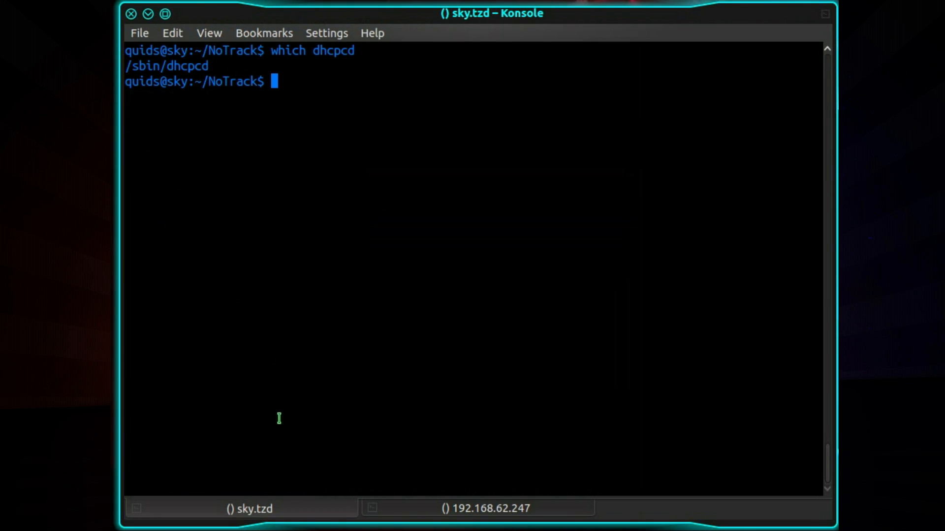
mouse_move(300, 428)
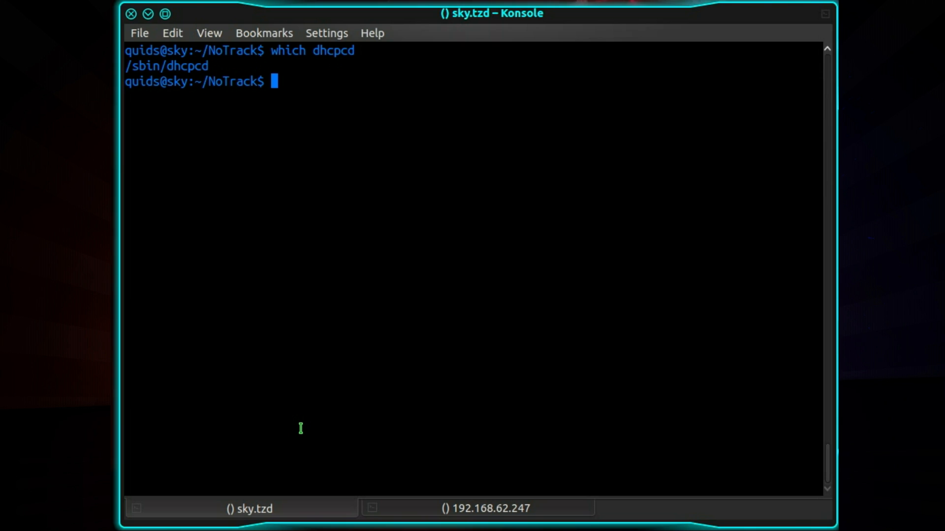
click(486, 507)
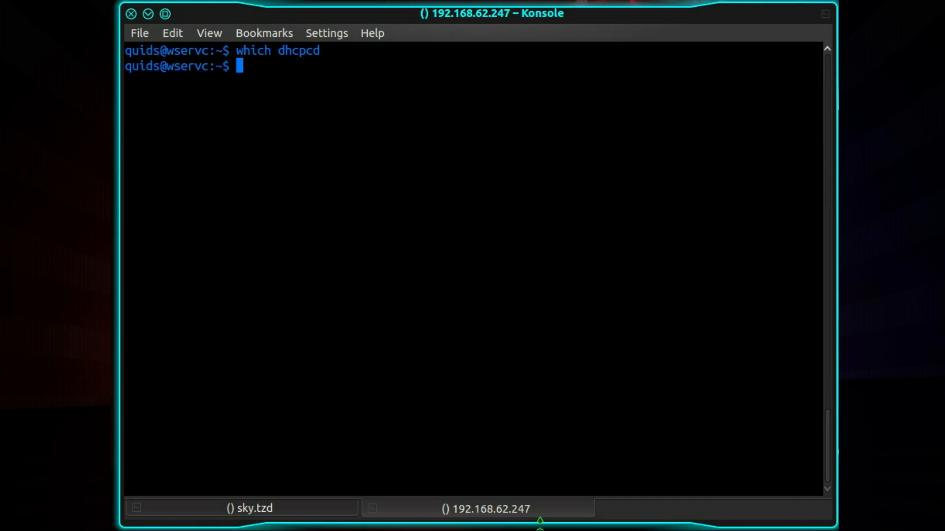
- Run ifconfig on the server, showing enp0s3 at 192.168.62.247, mask 255.255.255.0
text(ifconfig)
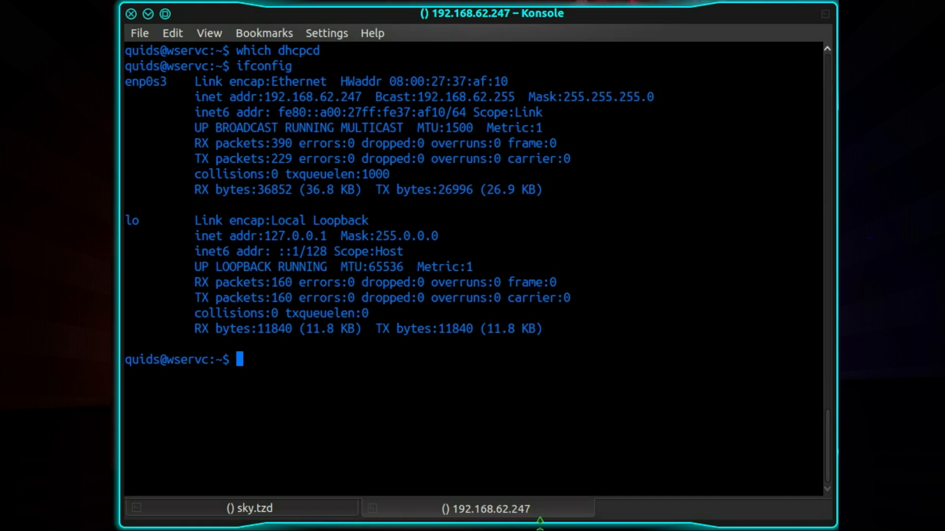
mouse_move(362, 279)
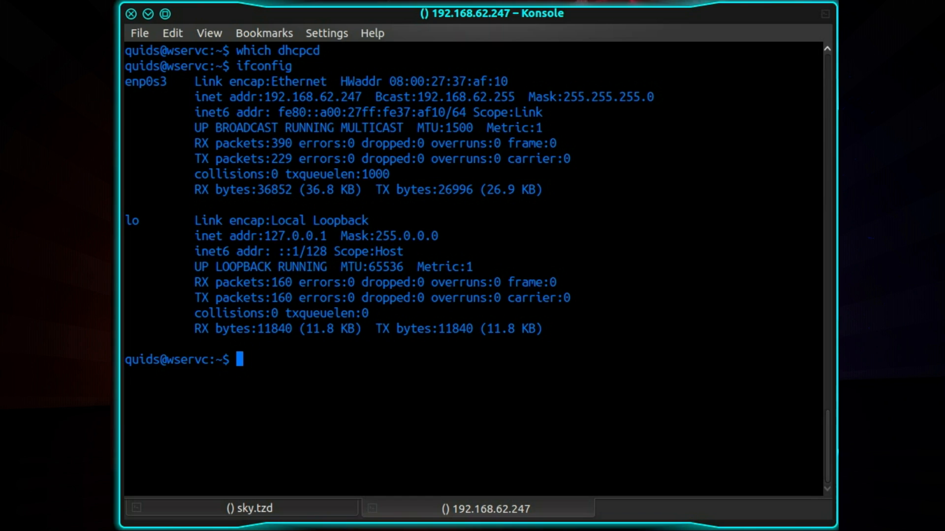
- Copy /etc/network/interfaces to /etc/network/interfaces.old with sudo cp
text(sudo)
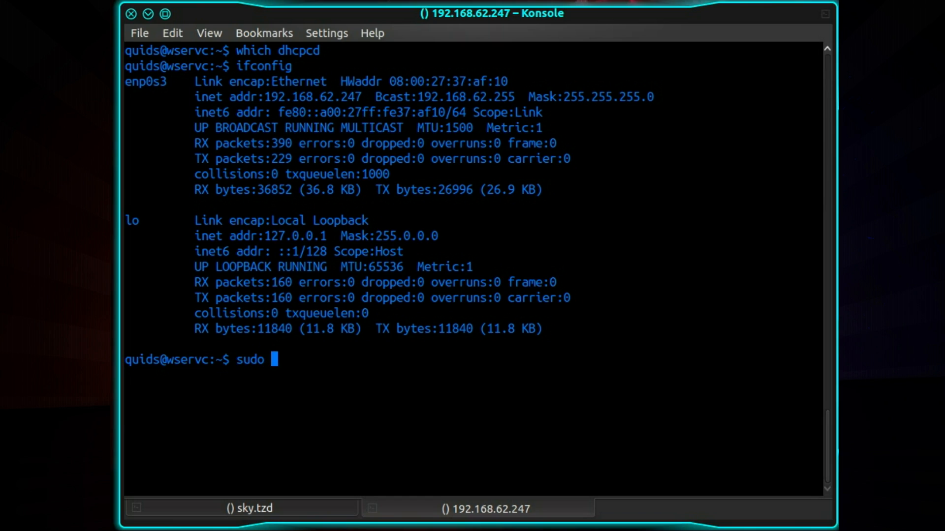
text(cp /etc/)
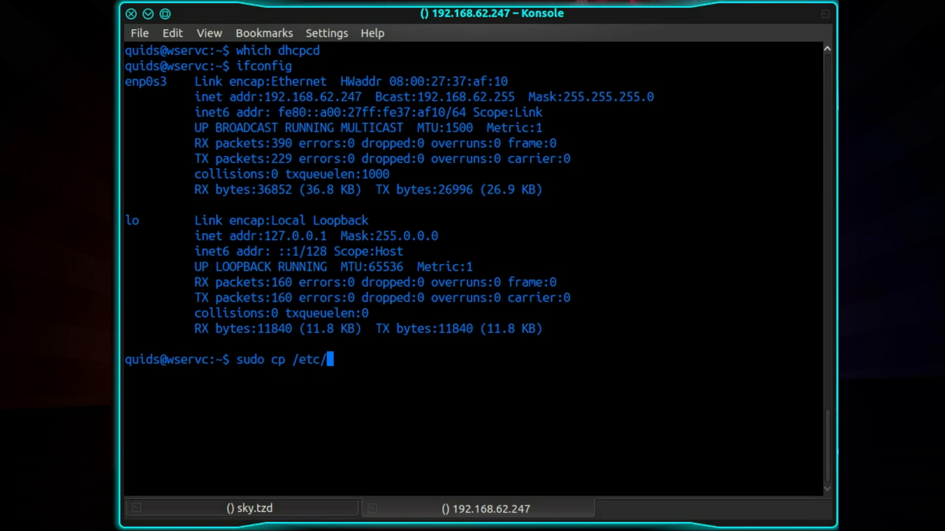
text(network)
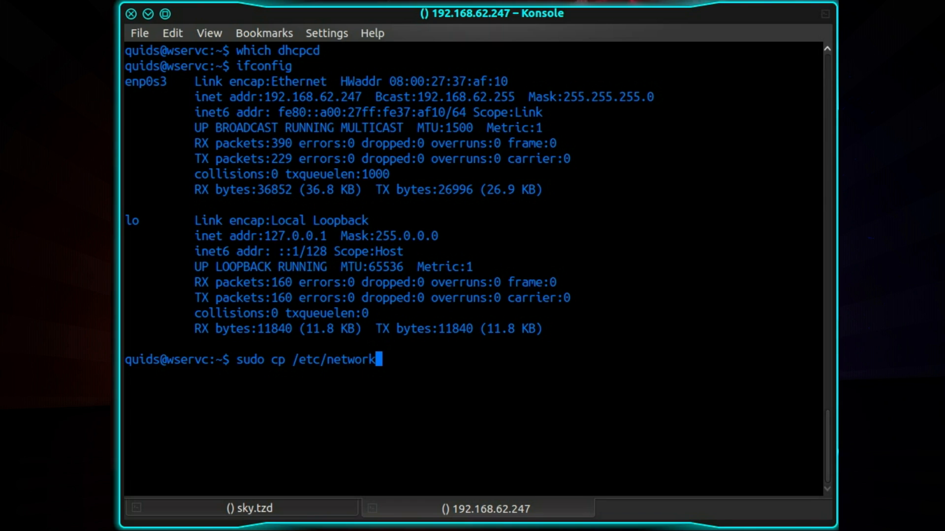
text(interfaces /etc/)
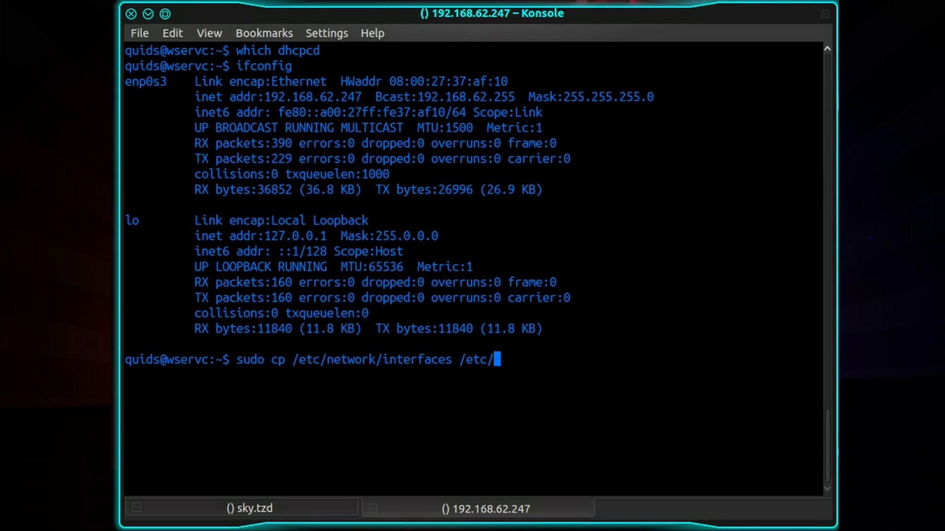
text(network)
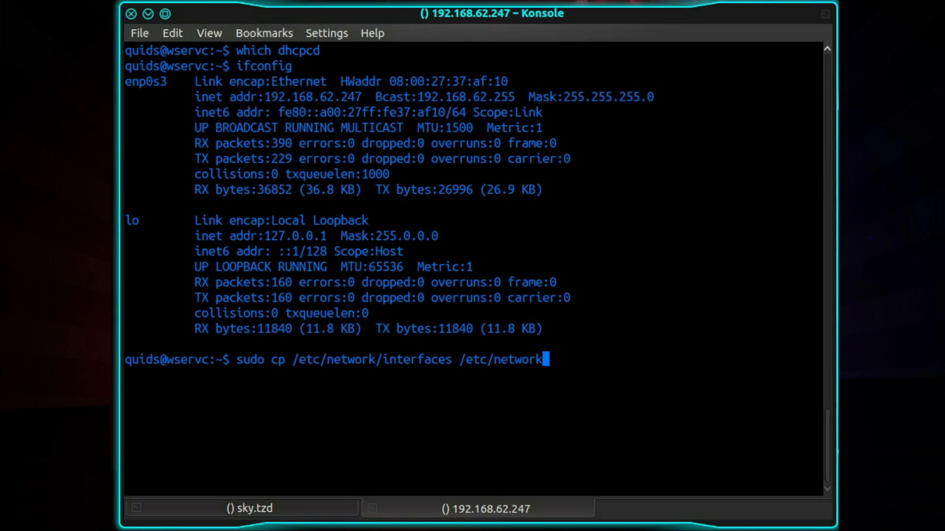
text(/interfaces)
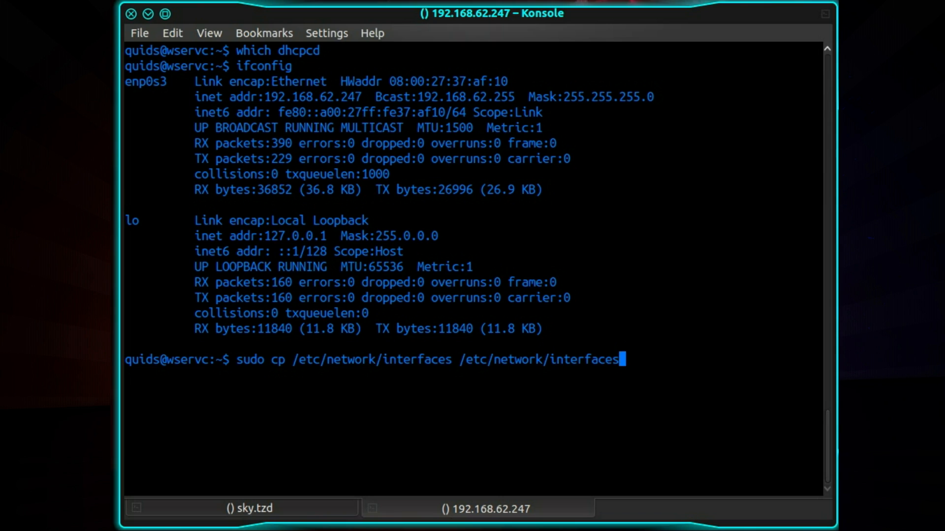
text(.)
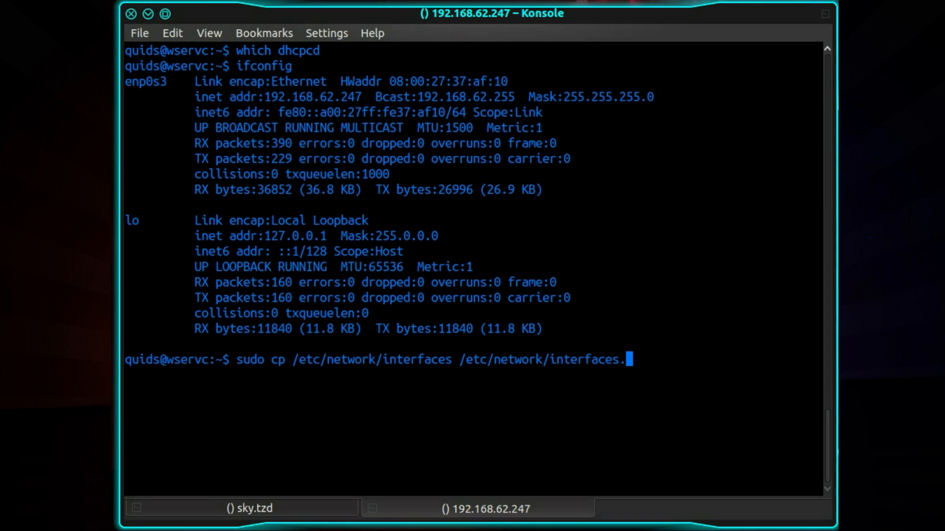
text(old)
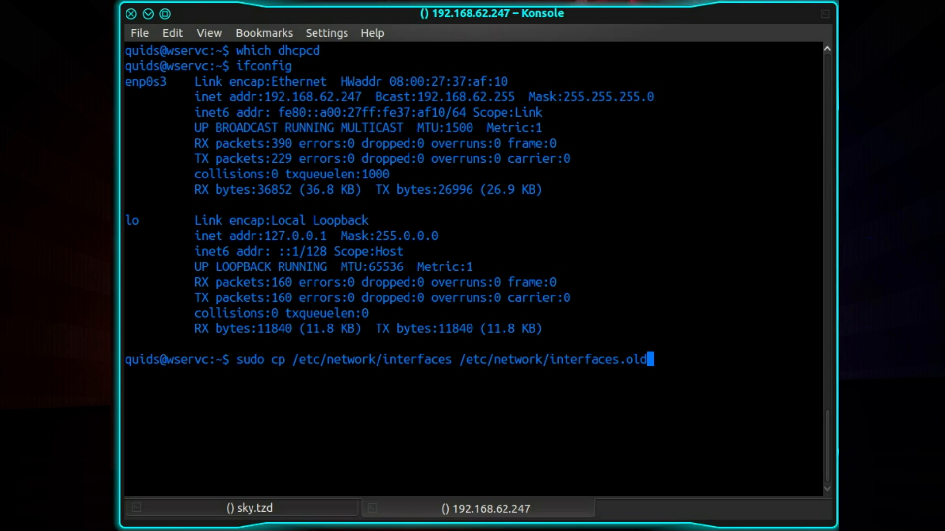
key(Return)
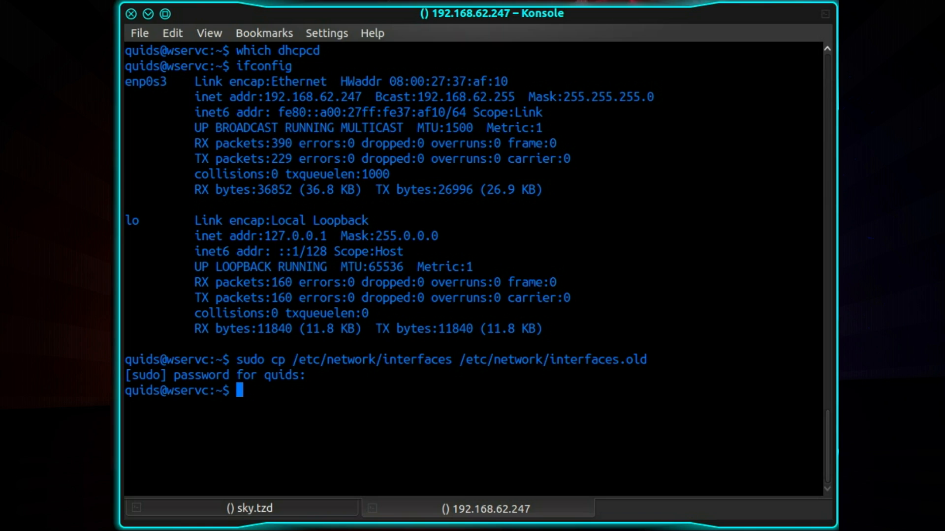
- Launch sudo nano on /etc/network/interfaces
text(sudo nano)
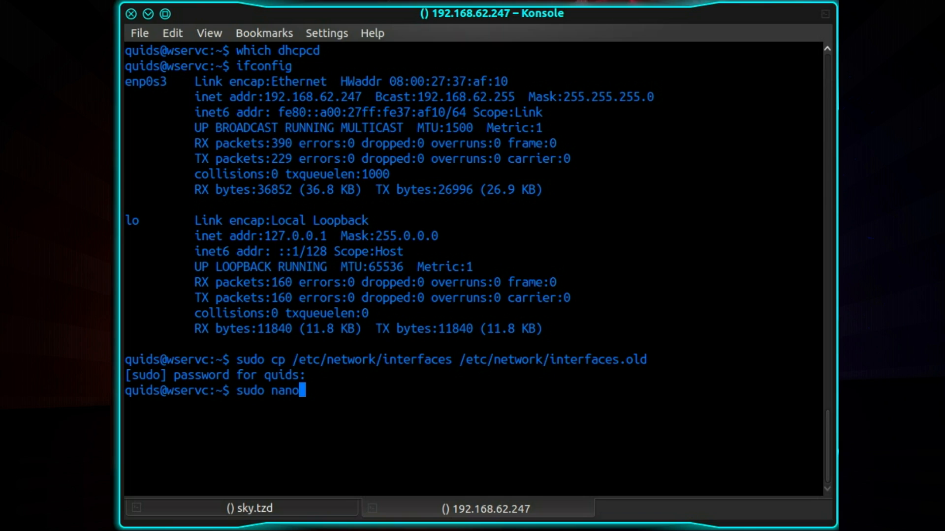
text(/etc/)
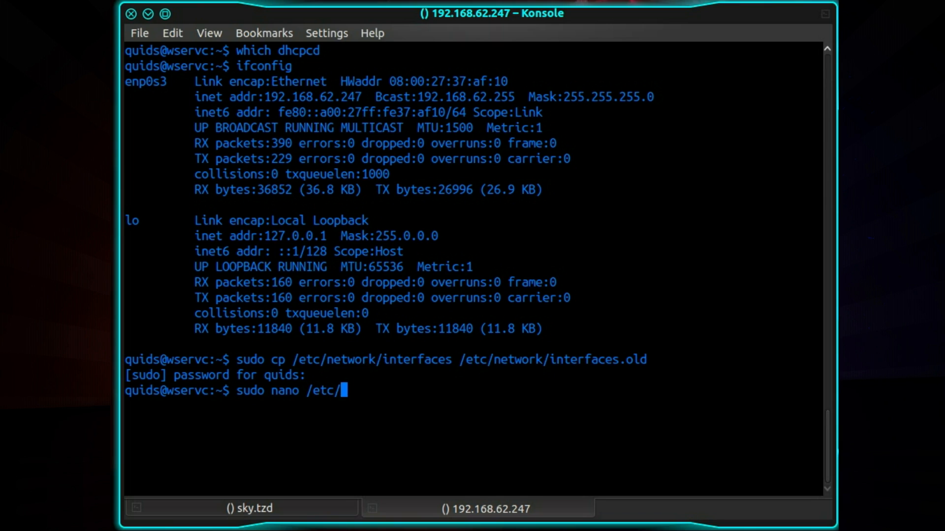
text(network/)
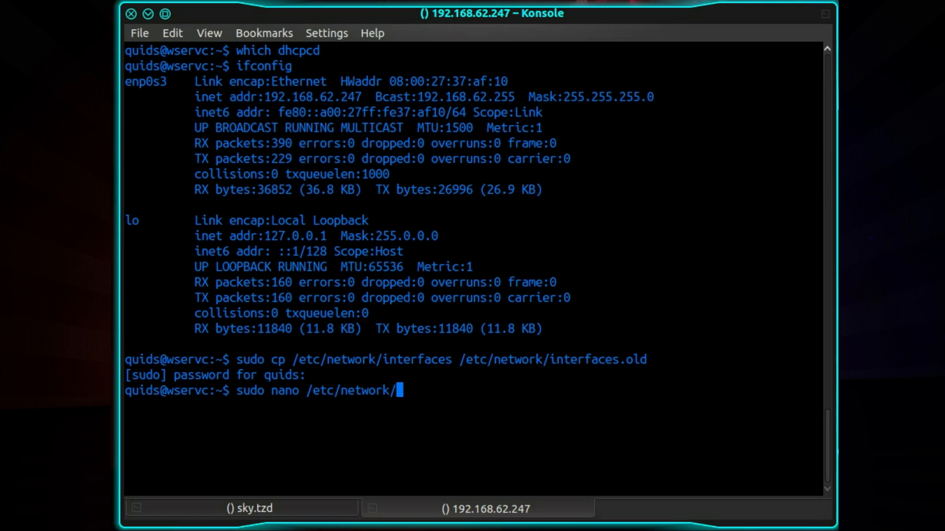
text(interfaces)
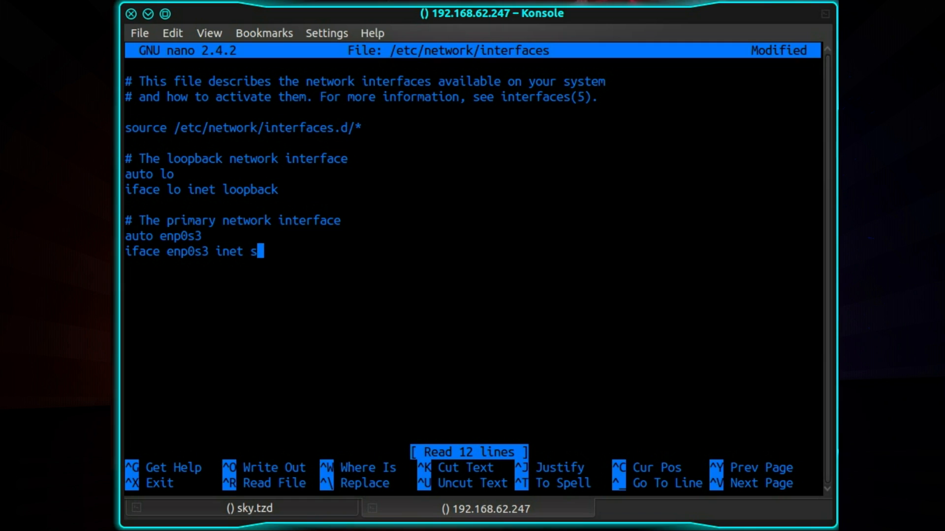
- Make enp0s3 static: address 192.168.62.247, network 192.168.62.0, netmask 255.255.255.0, broadcast 192.168.62.255
text(tatic)
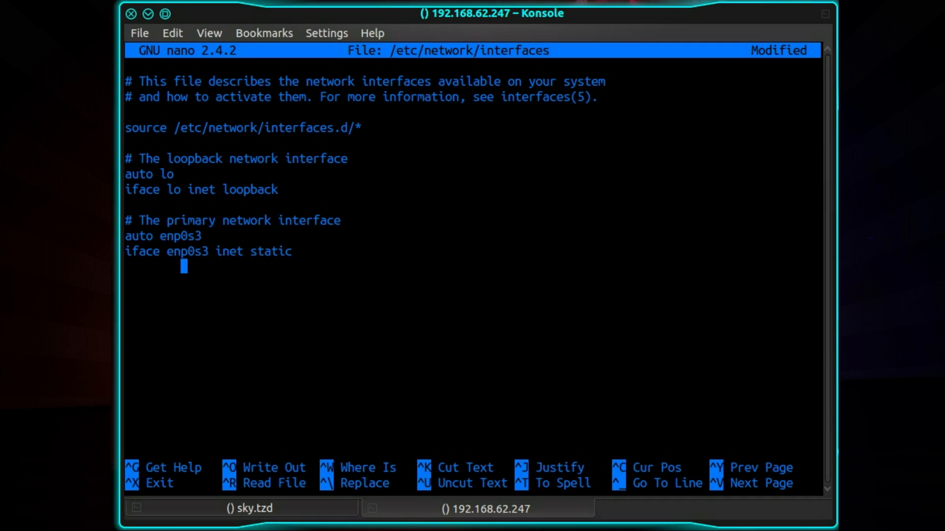
text(a)
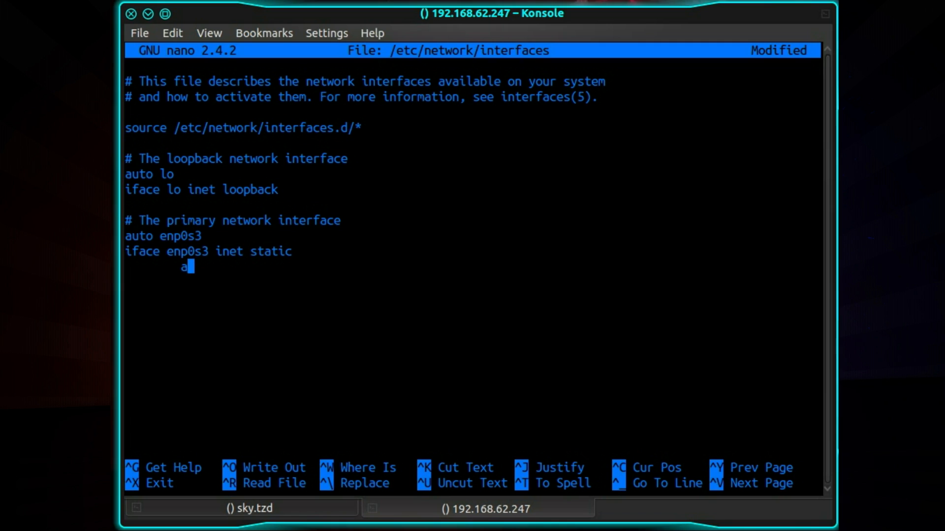
text(ddress 192.168.62.247)
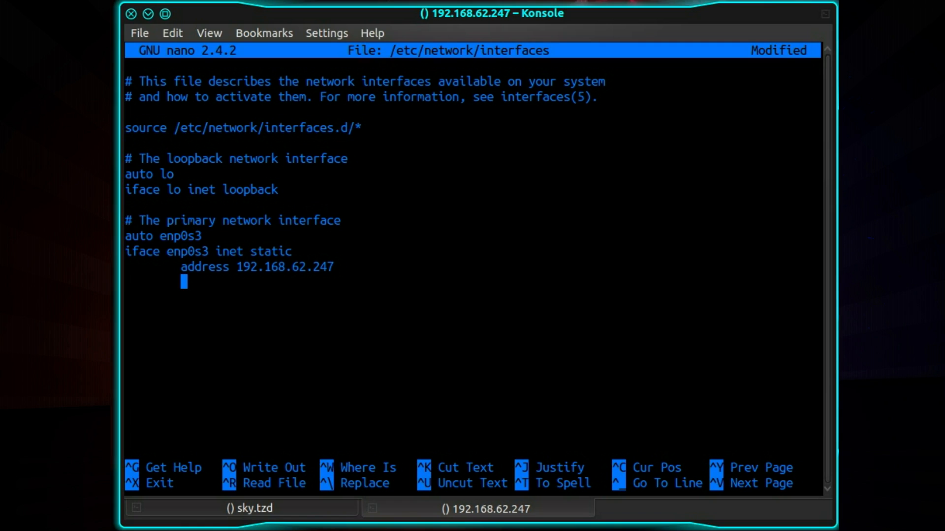
text(network 192.168.62.0)
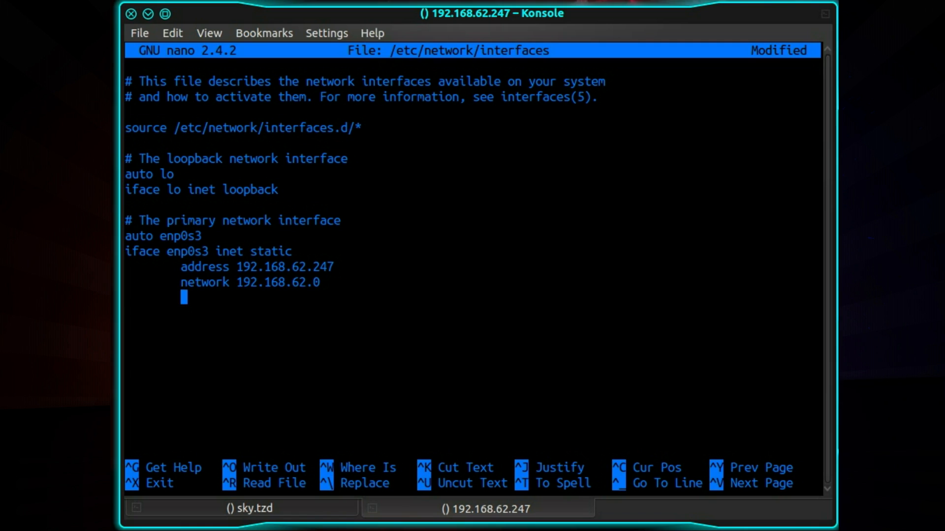
text(netm)
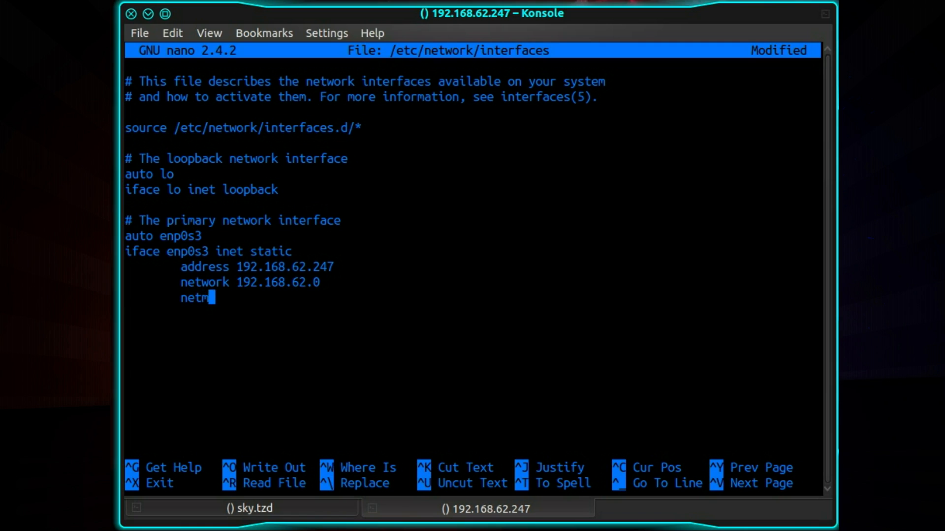
text(ask 255.255.255.0)
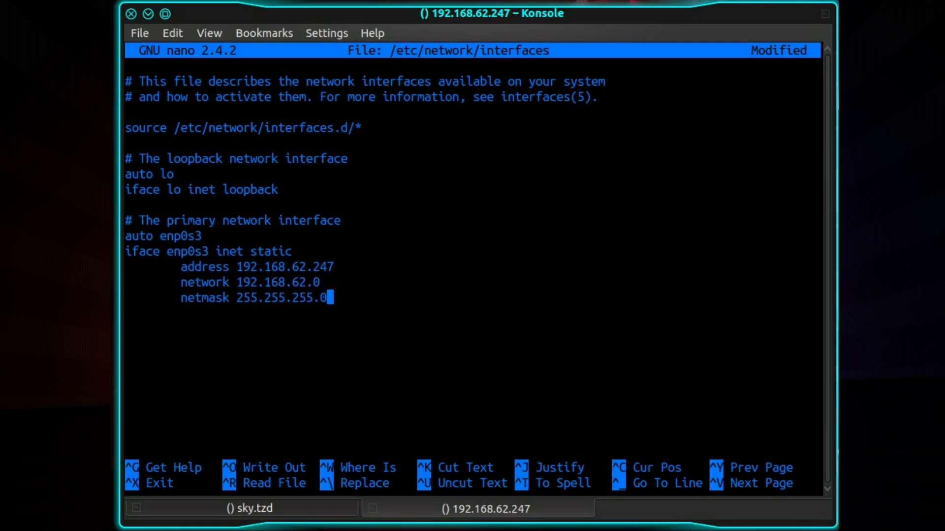
text(br)
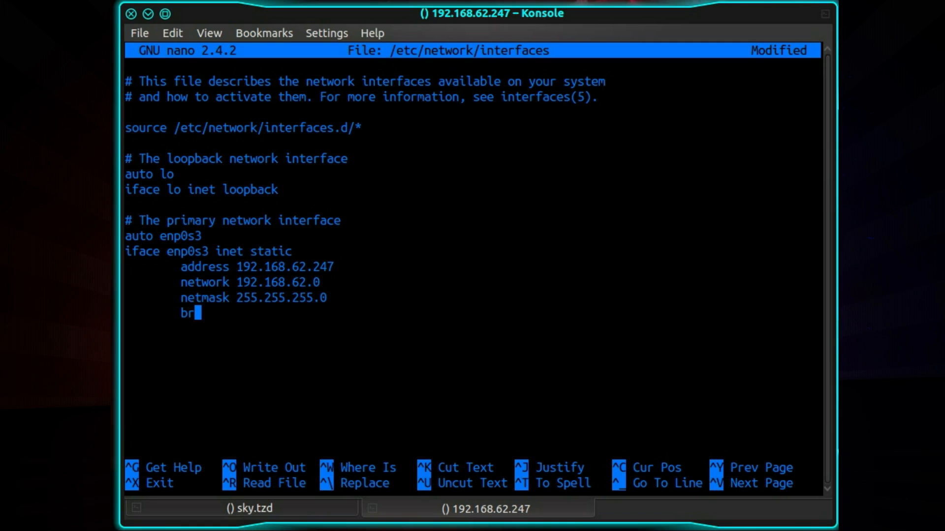
text(oadcas)
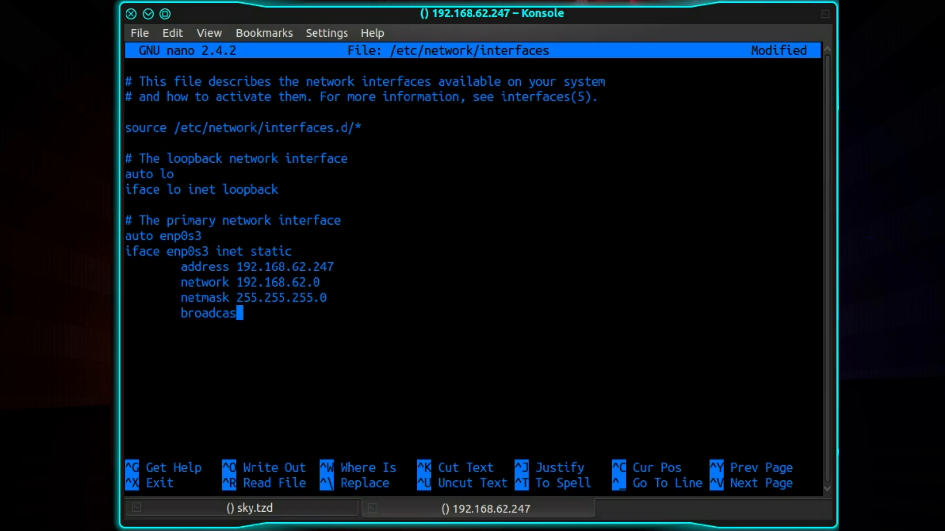
text(t 192.168.62.255)
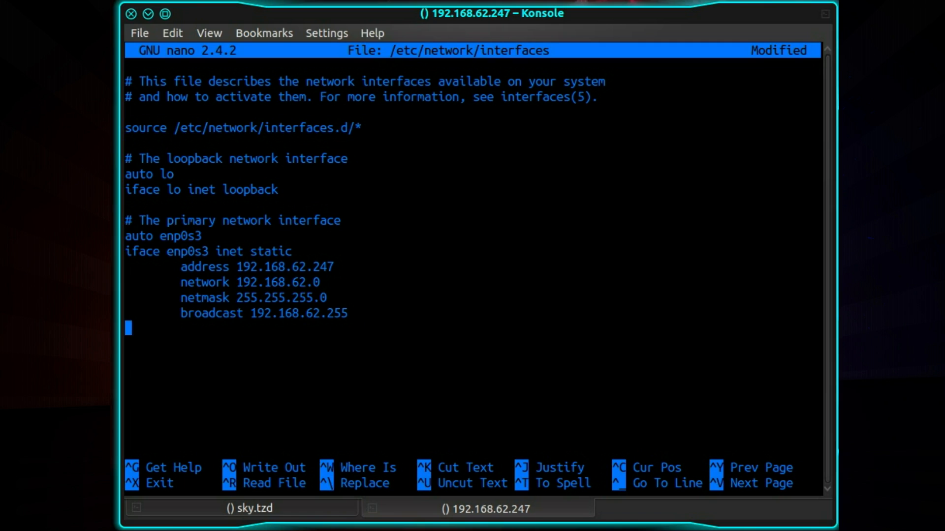
- Add gateway 192.168.62.1 and dns-nameservers 208.67.222.222 208.67.220.220, then save and exit
text(gatewa)
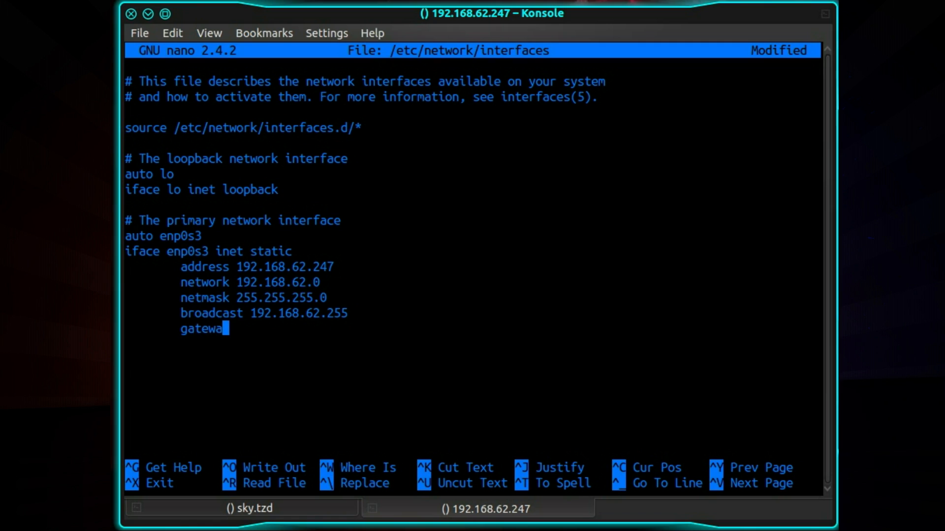
text(y 192.168.62.1)
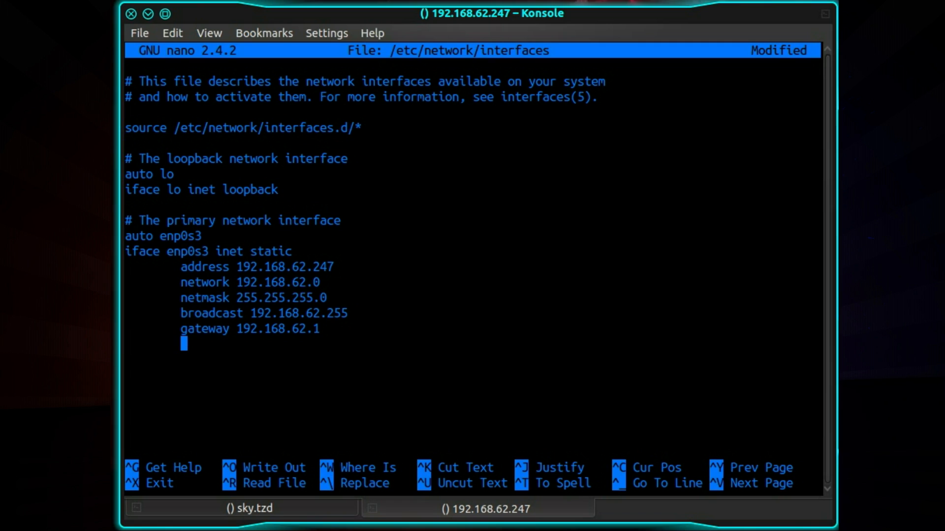
text(dns)
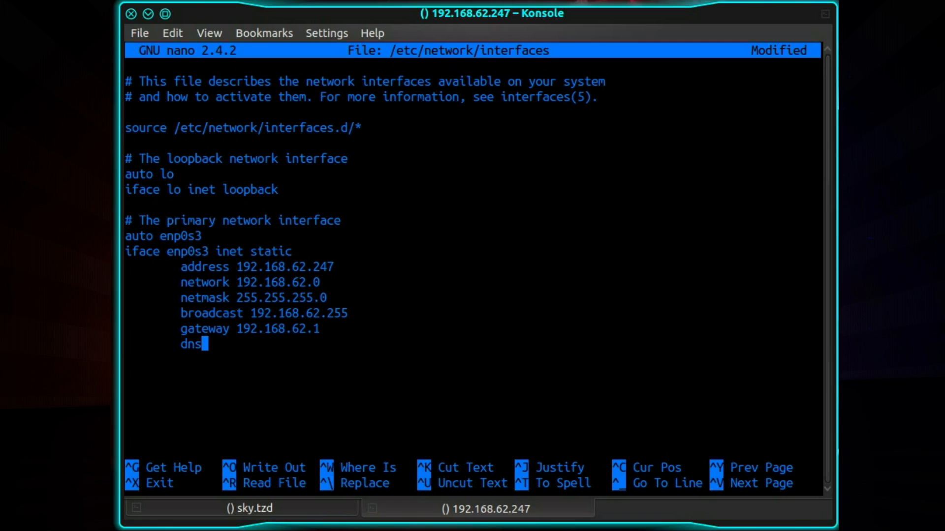
text(-namese)
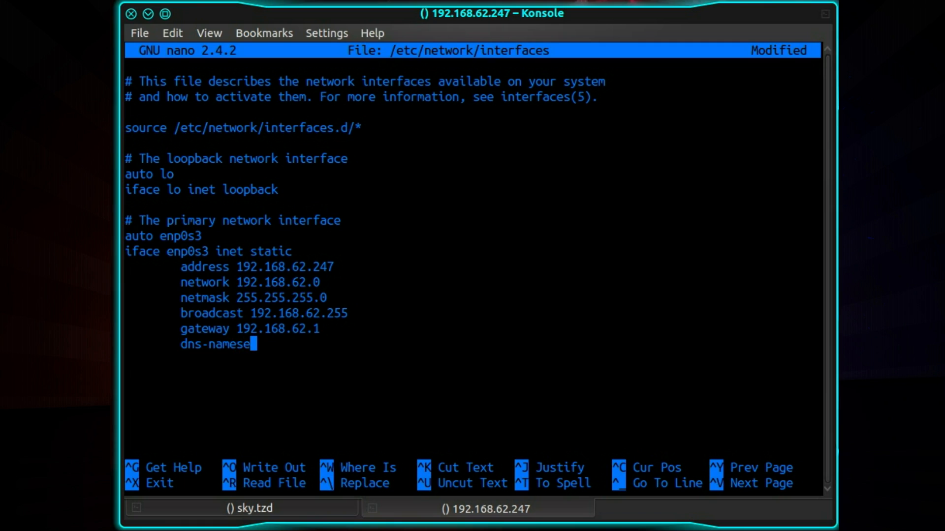
text(rvers)
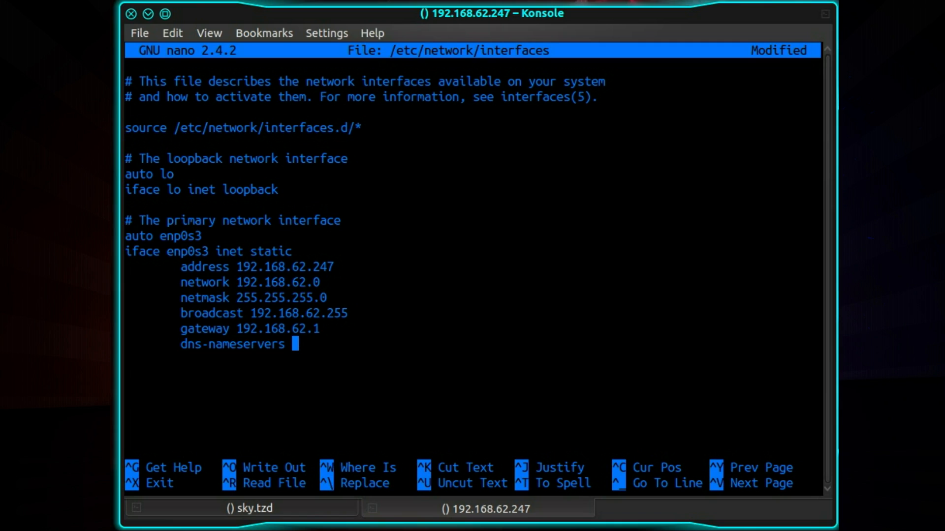
text(8)
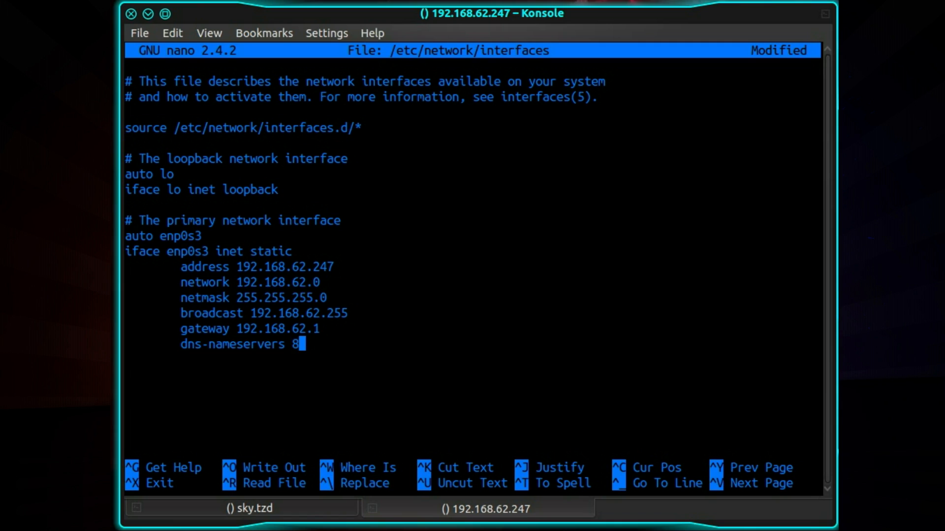
text(.8.8.8)
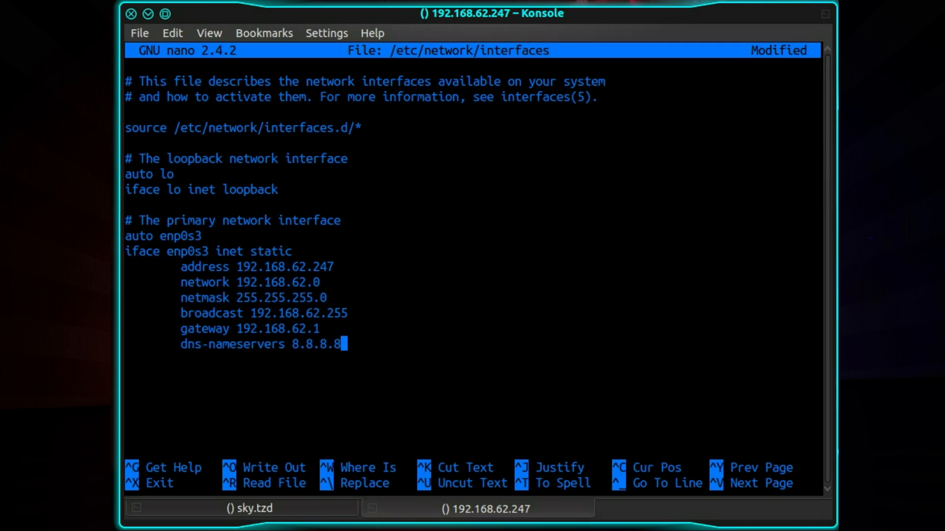
key(BackSpace)
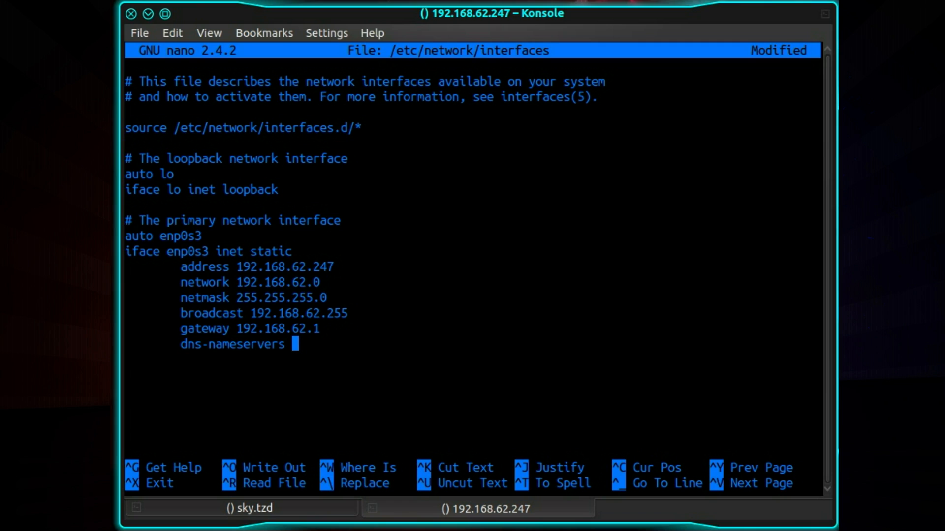
text(208.67.222.222 208.67.220.220)
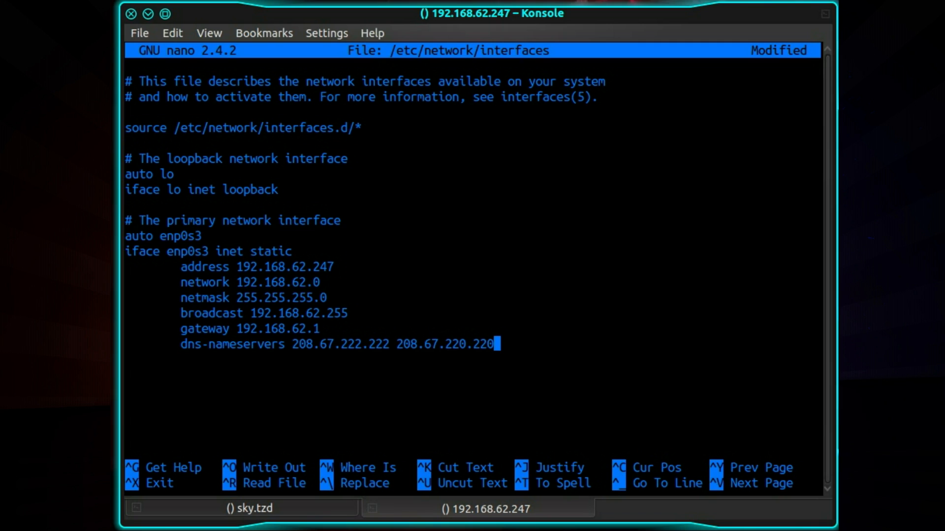
key(Enter)
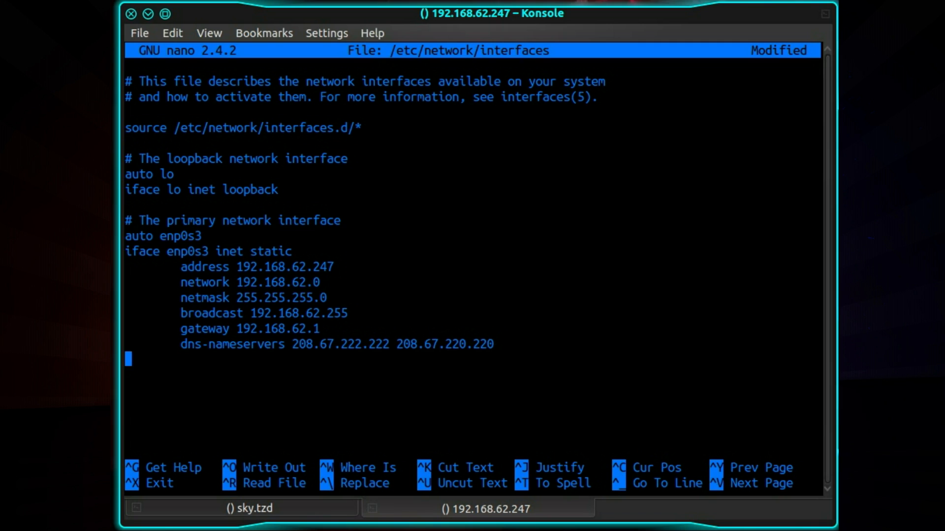
key(ctrl+x)
text(sudo)
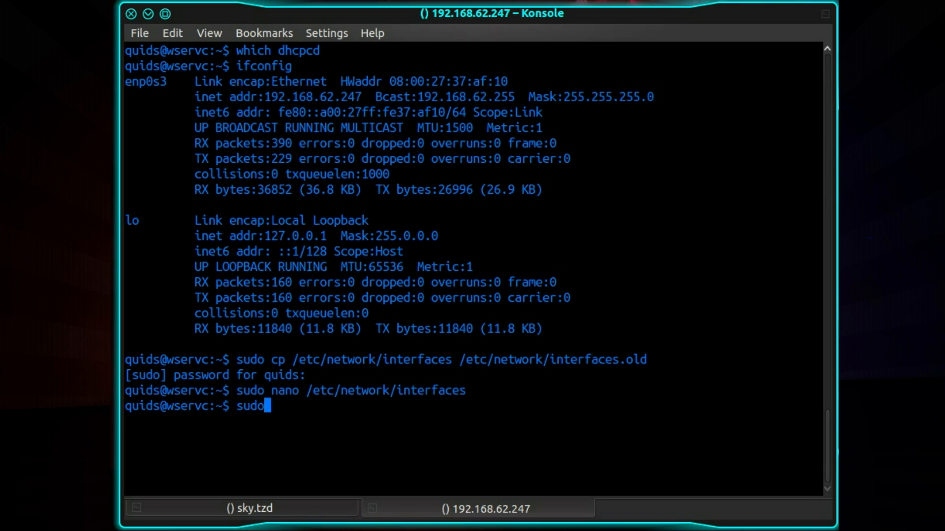
- Reboot the server, ping 192.168.62.247, and switch to the sky.tzd session
text(reboot)
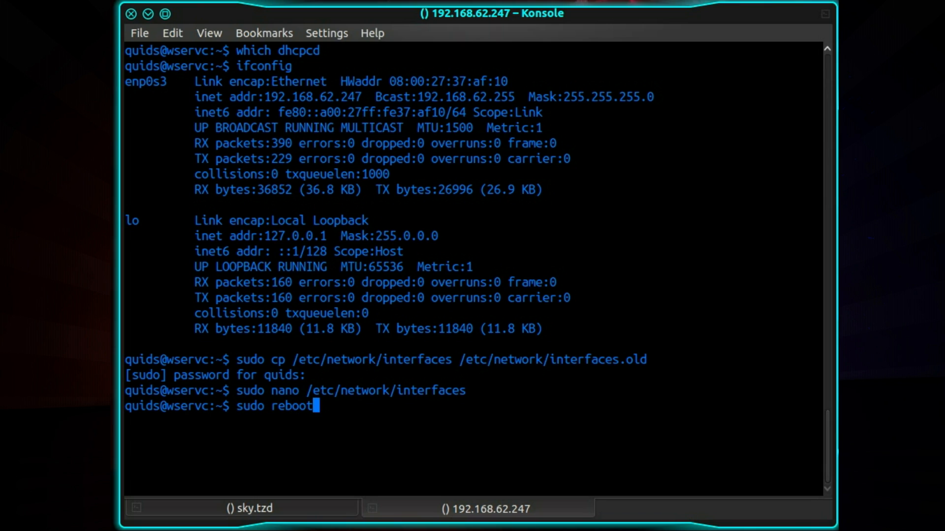
key(Return)
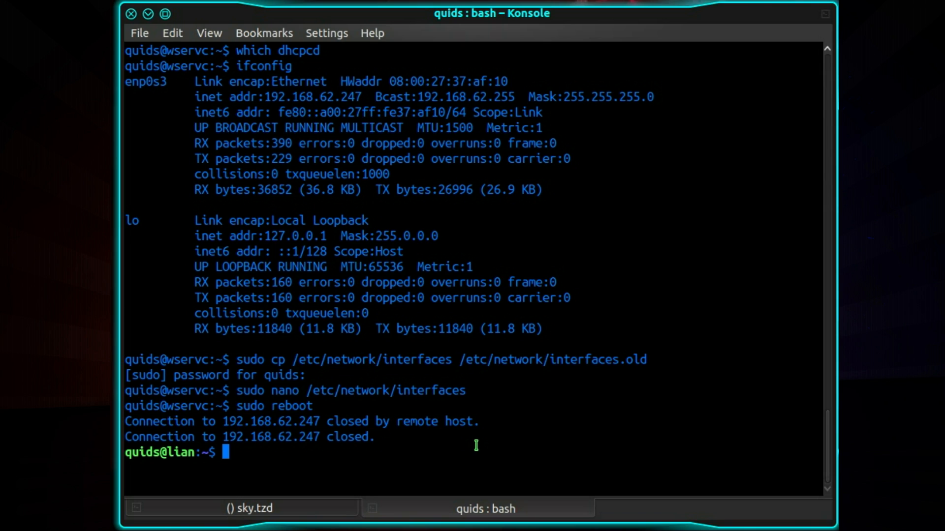
text(ping 192.168.62.247)
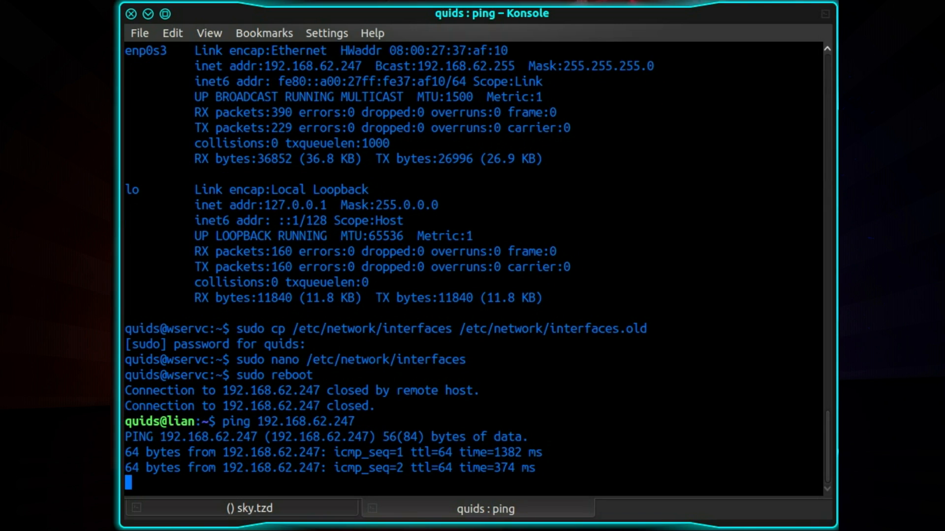
click(242, 507)
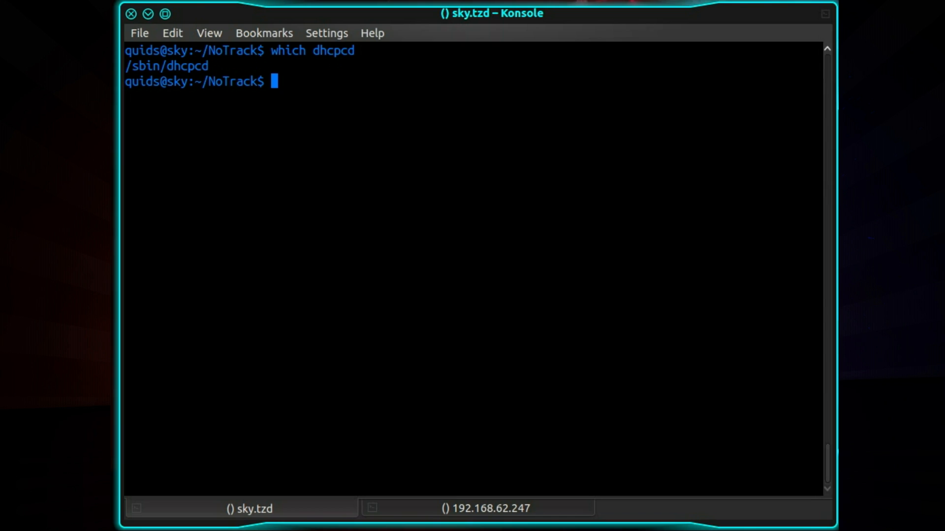
- Back up /etc/dhcpcd.conf as /etc/dnsmasq.conf.old and open dhcpcd.conf in nano
text(sudo cp)
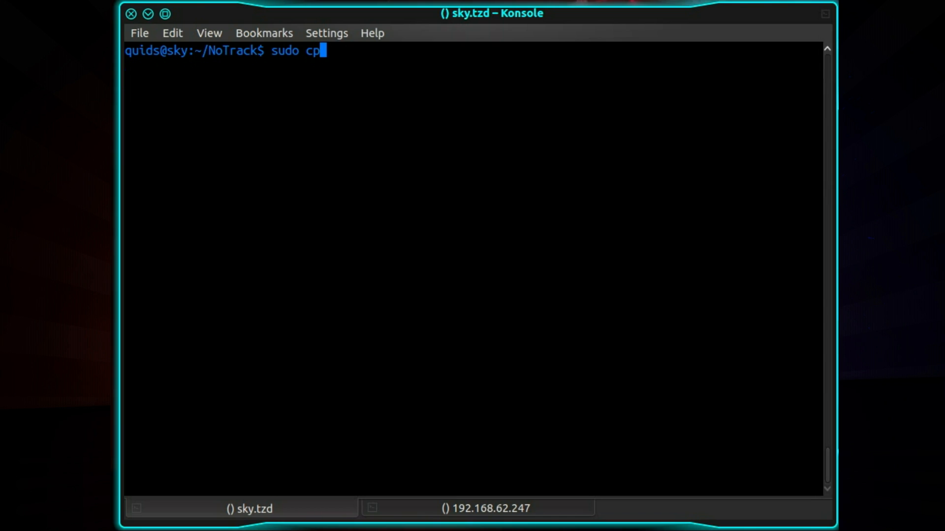
text(/etc/)
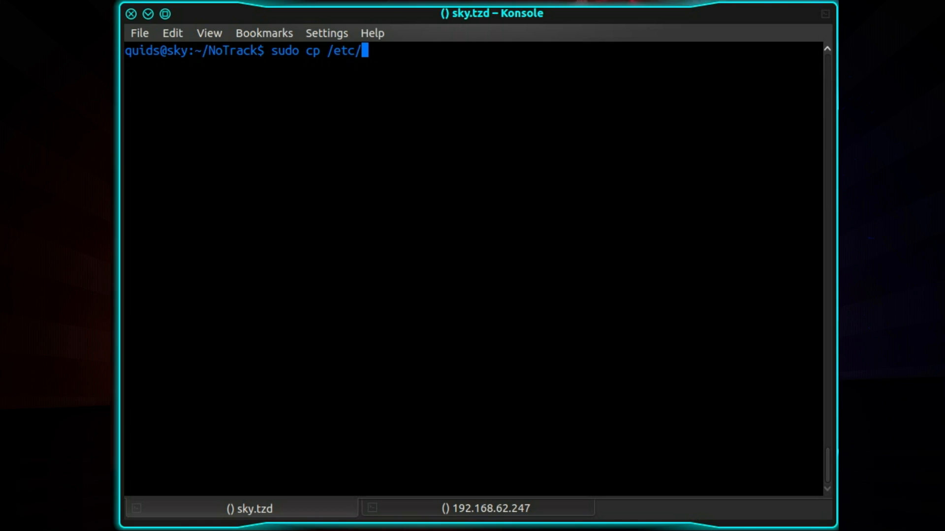
text(dhcp)
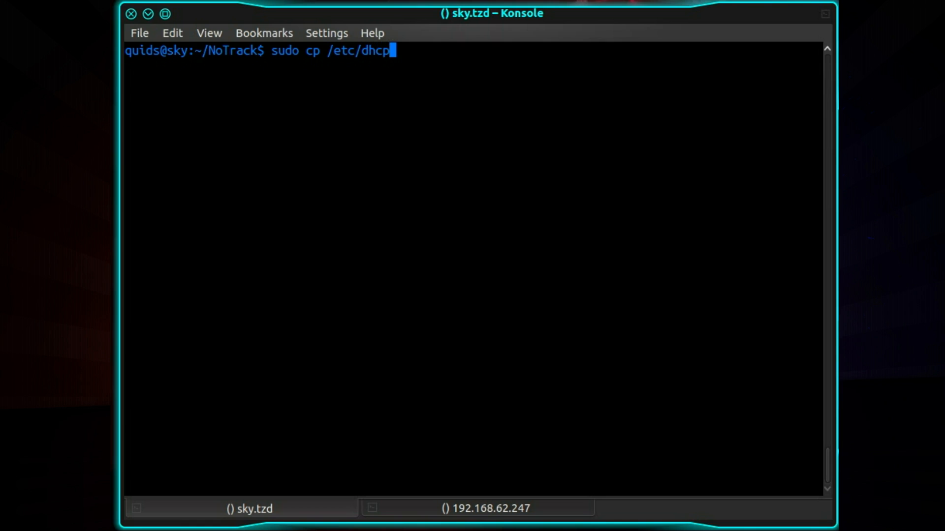
text(d.)
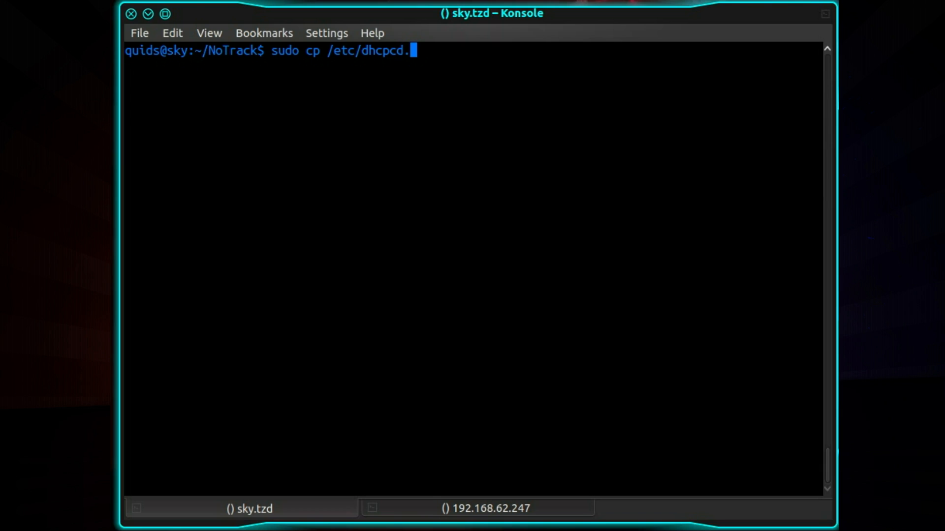
text(conf)
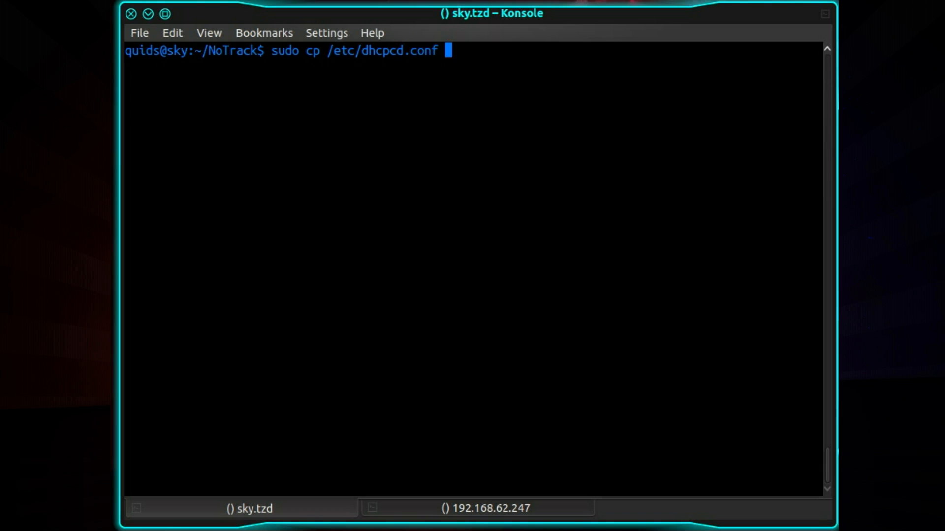
text(/etc/dnsmasq.conf.ol)
text(sudo nano /etc/)
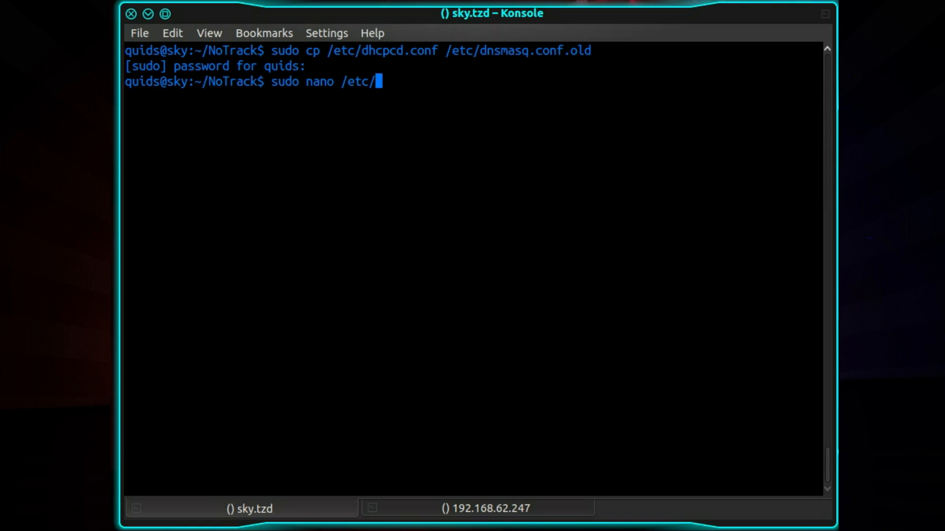
text(dhcpcd.c)
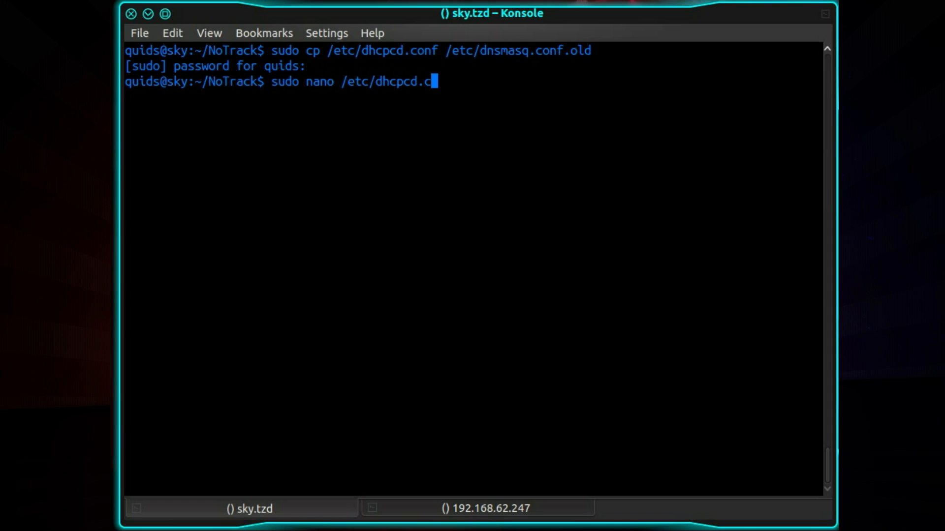
text(onf)
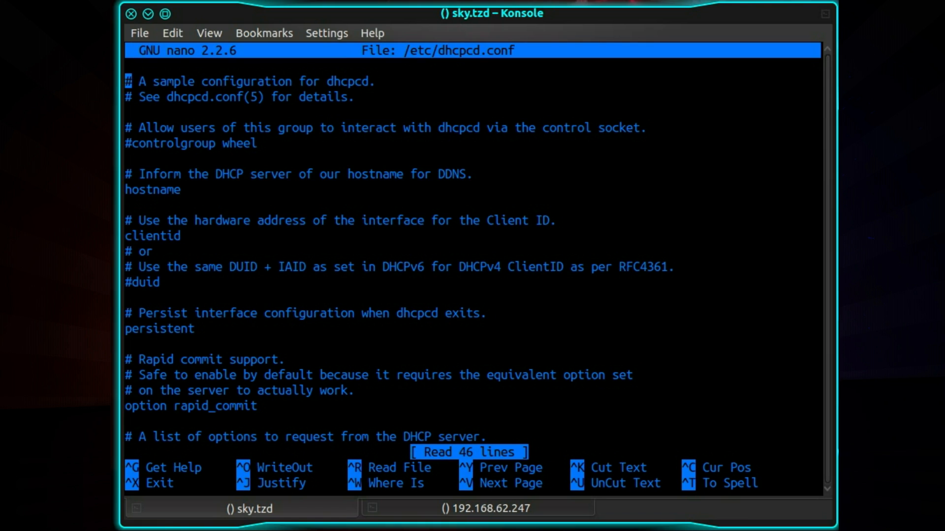
- Review the static eth0 lines (192.168.62.2/24, router 192.168.62.1), then exit nano
scroll(down, 3)
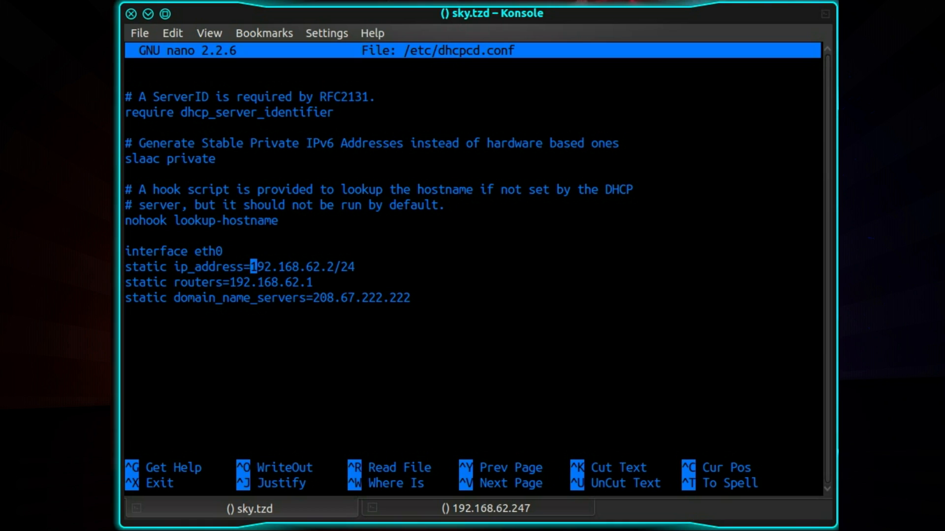
key(Right)
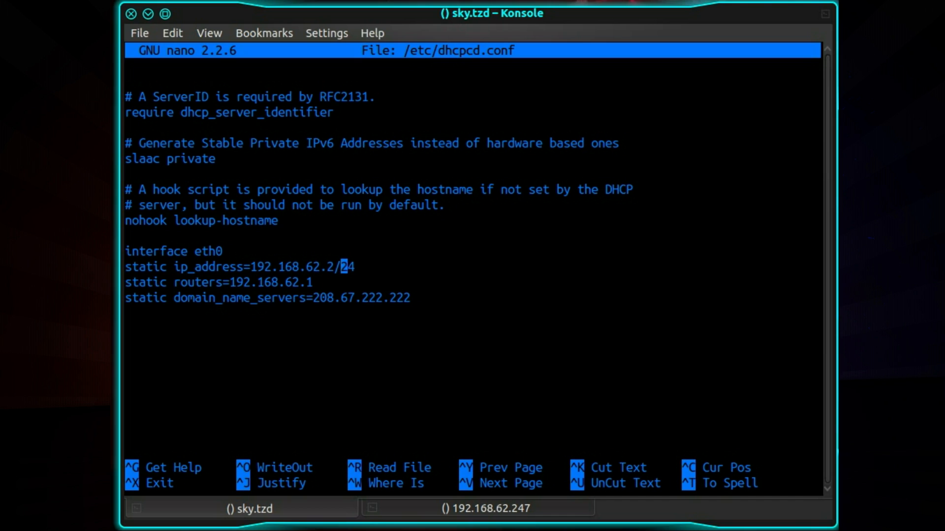
key(Right)
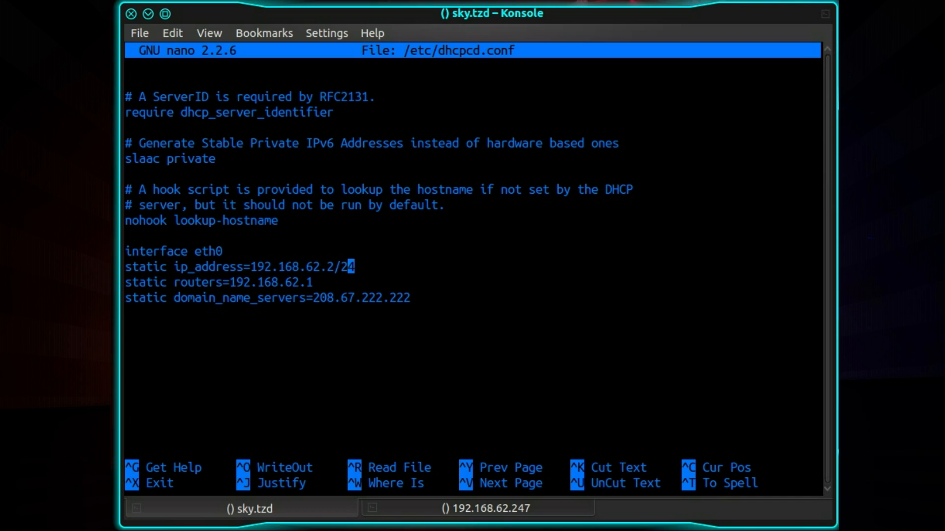
key(Down)
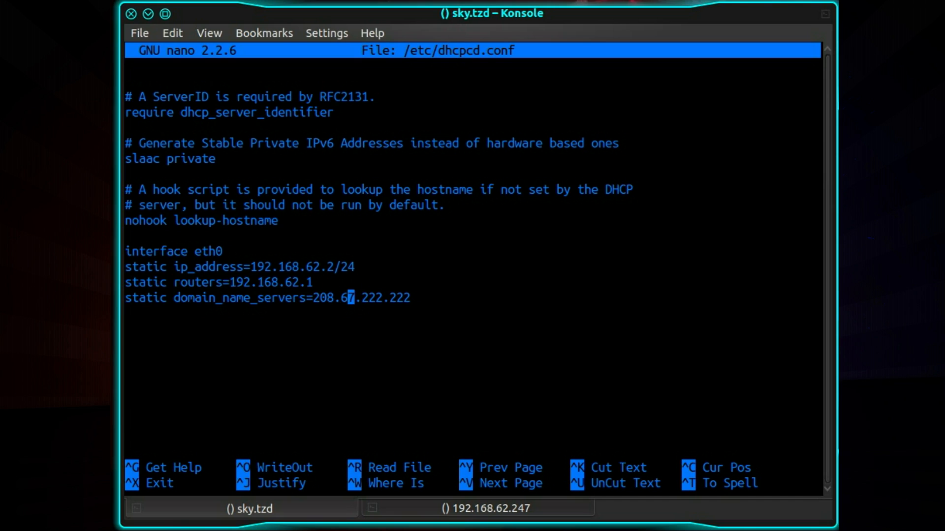
key(ctrl+x)
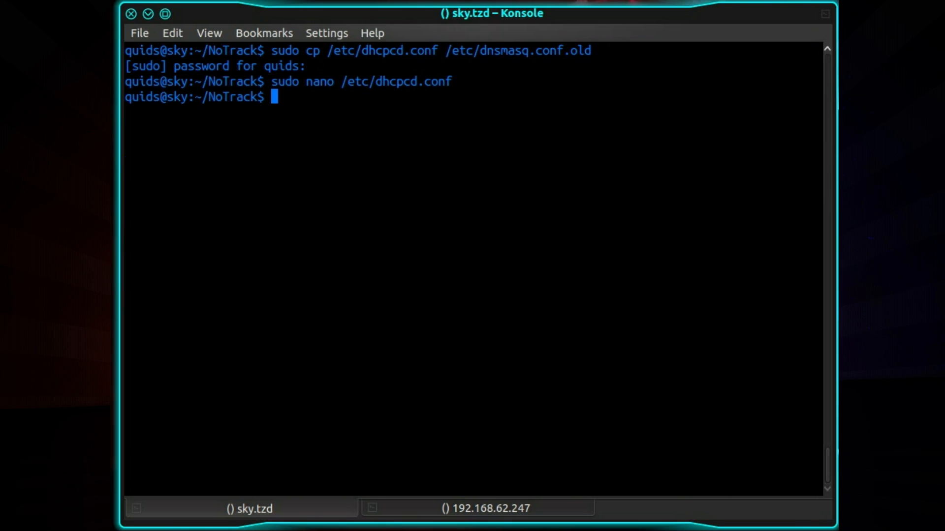
text(su)
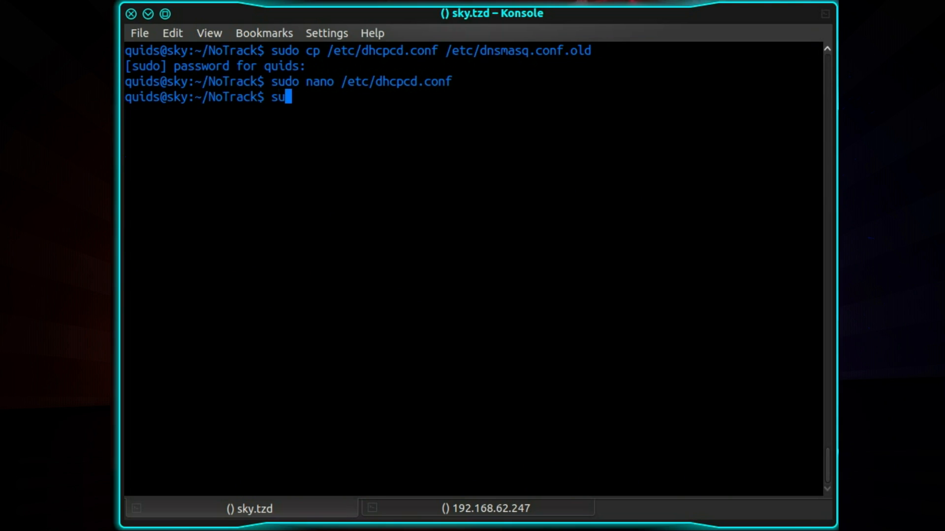